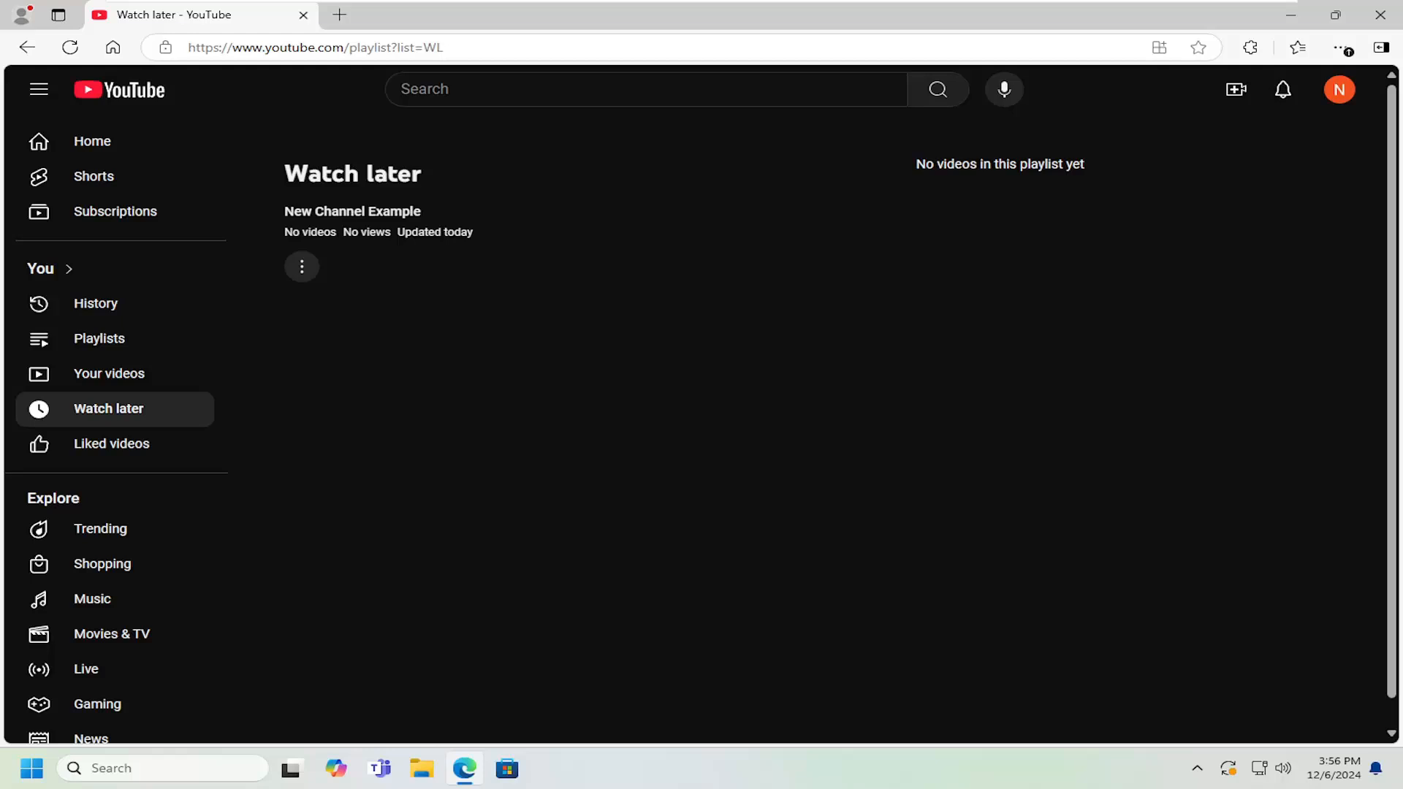
mouse_move(993, 273)
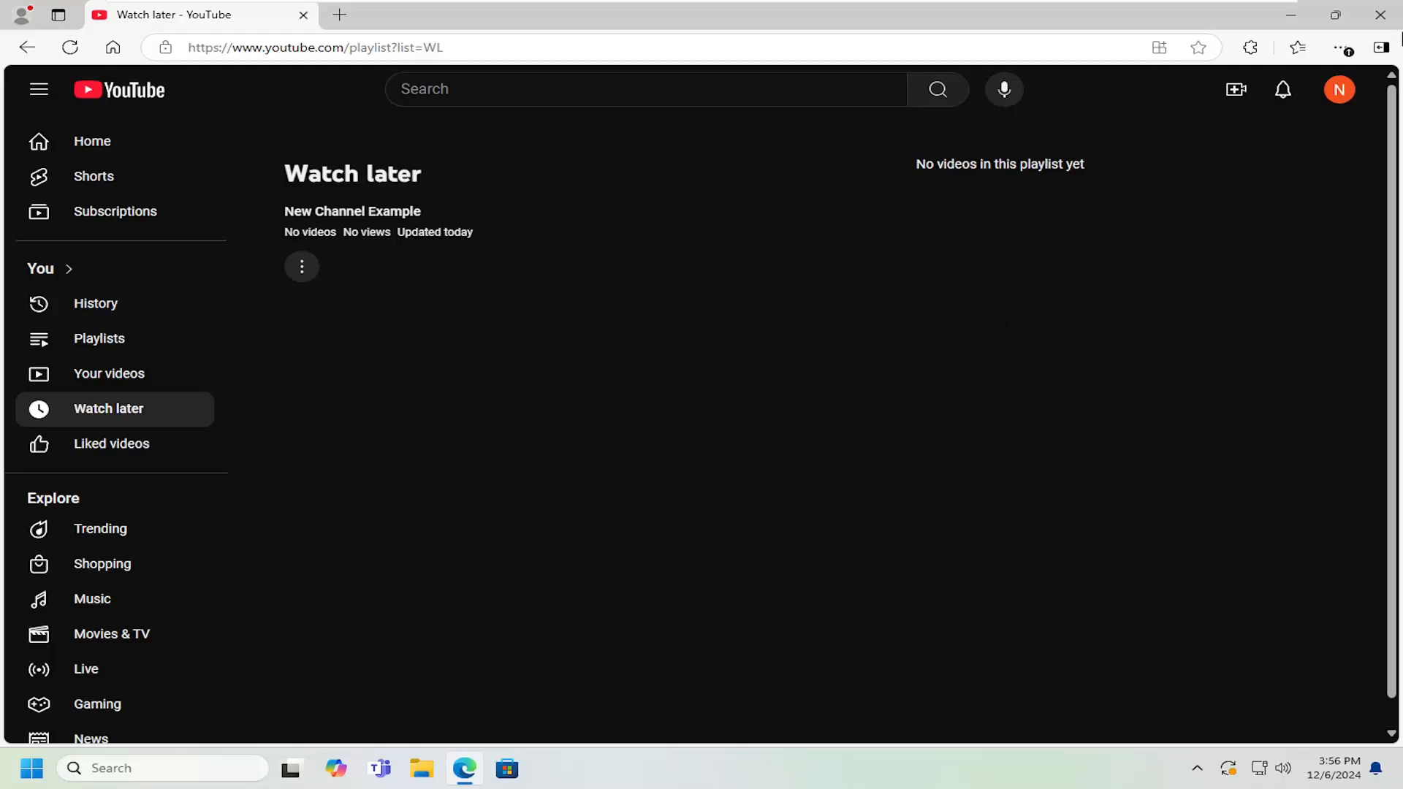
mouse_move(1338, 89)
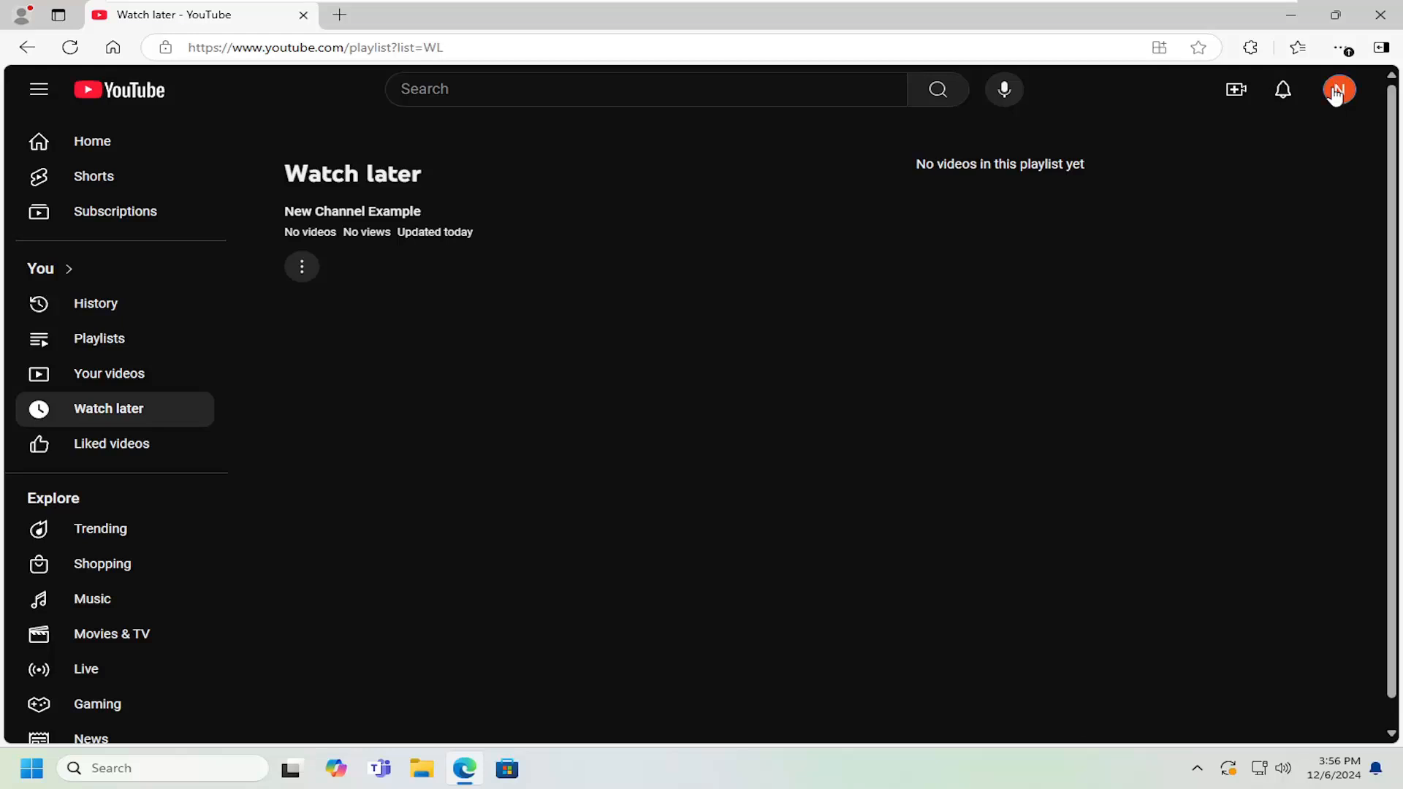
Step: From the avatar menu, go to YouTube Studio's Content list showing scheduled video 'Example 123'
click(1119, 311)
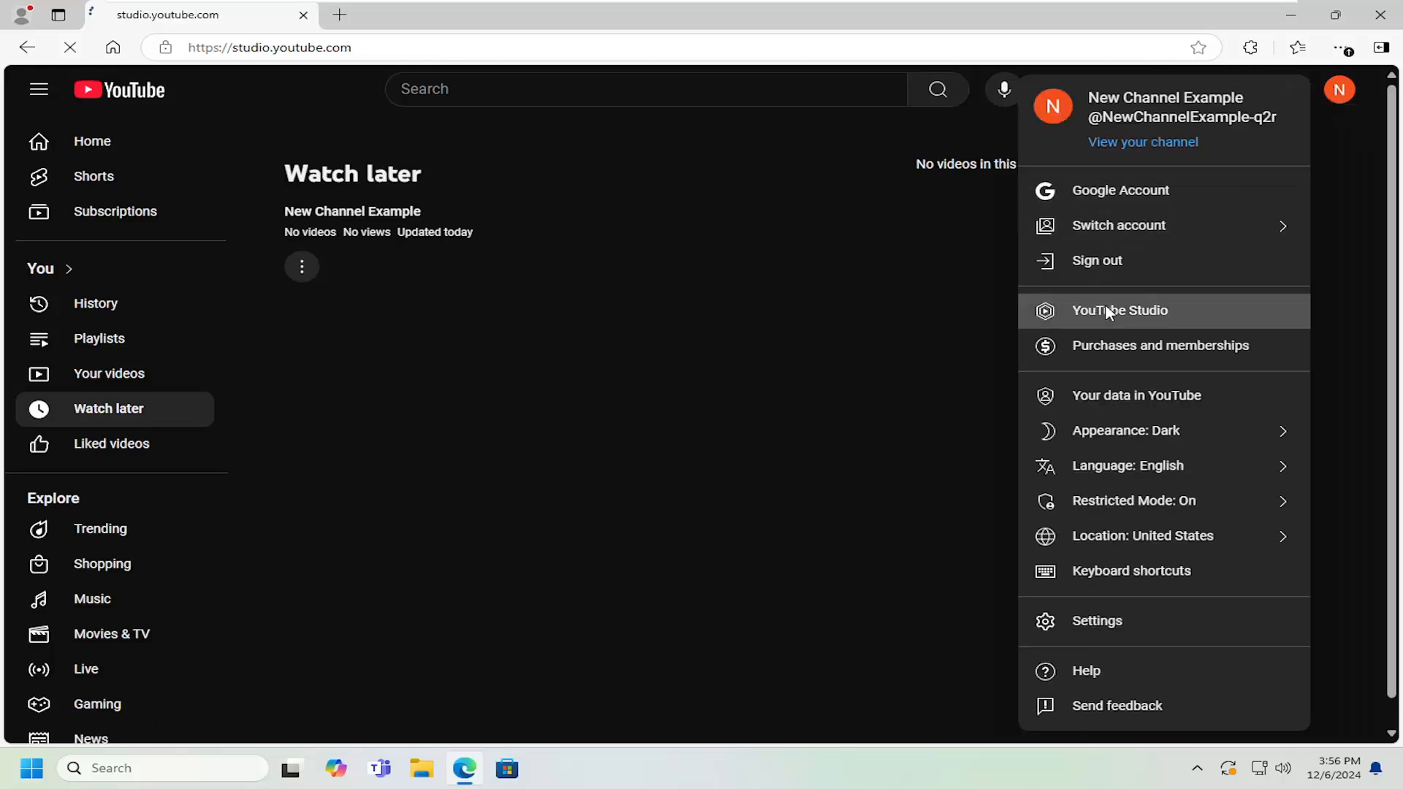
click(1118, 310)
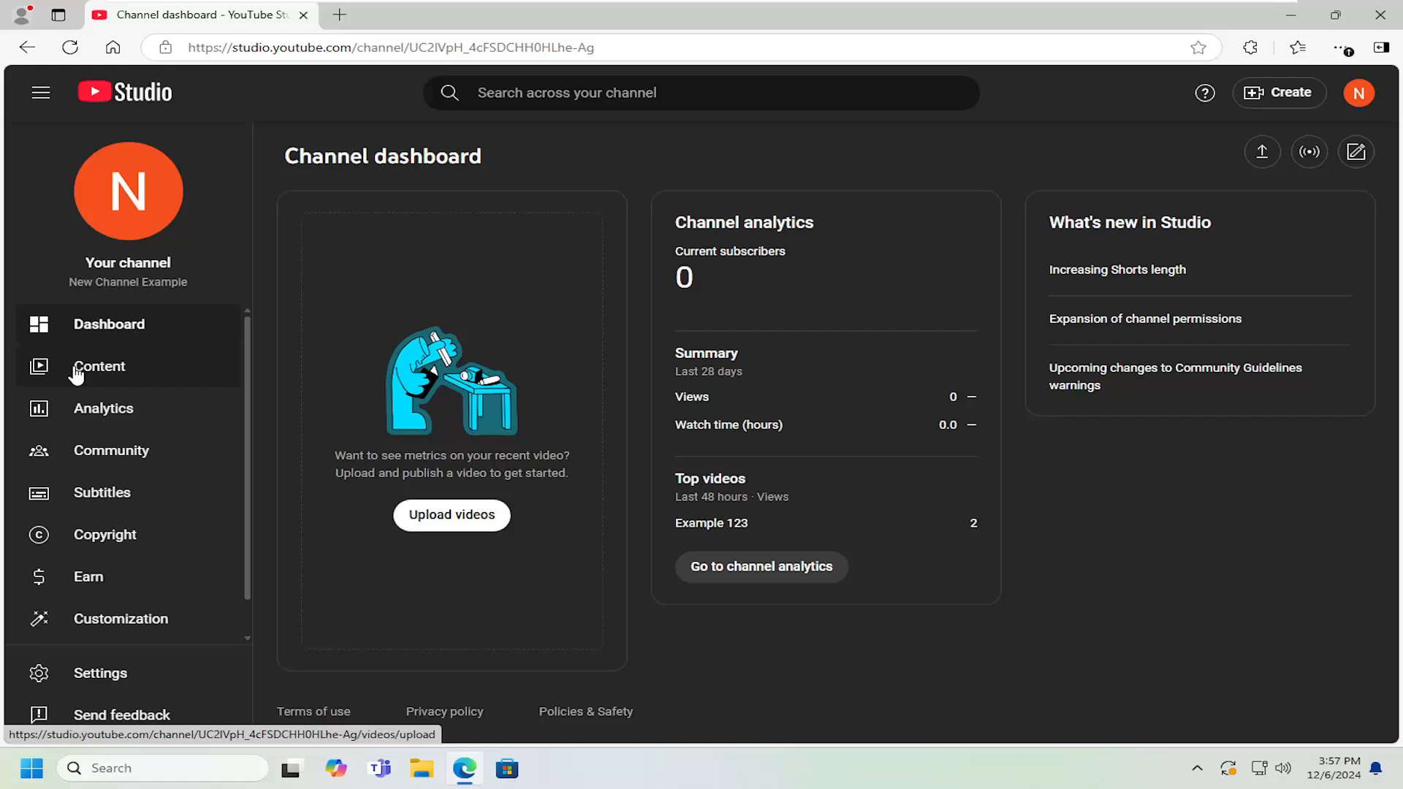
click(99, 366)
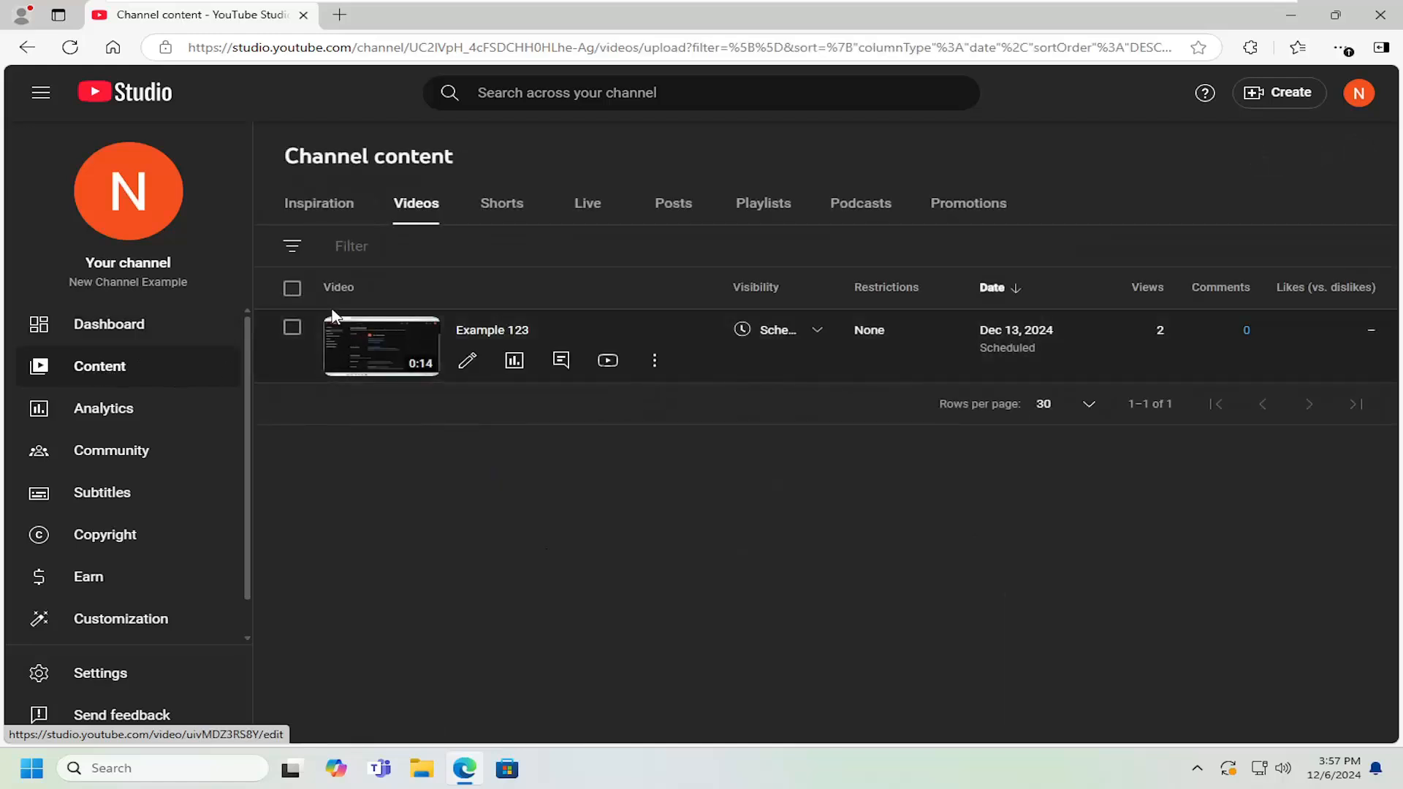
mouse_move(375, 244)
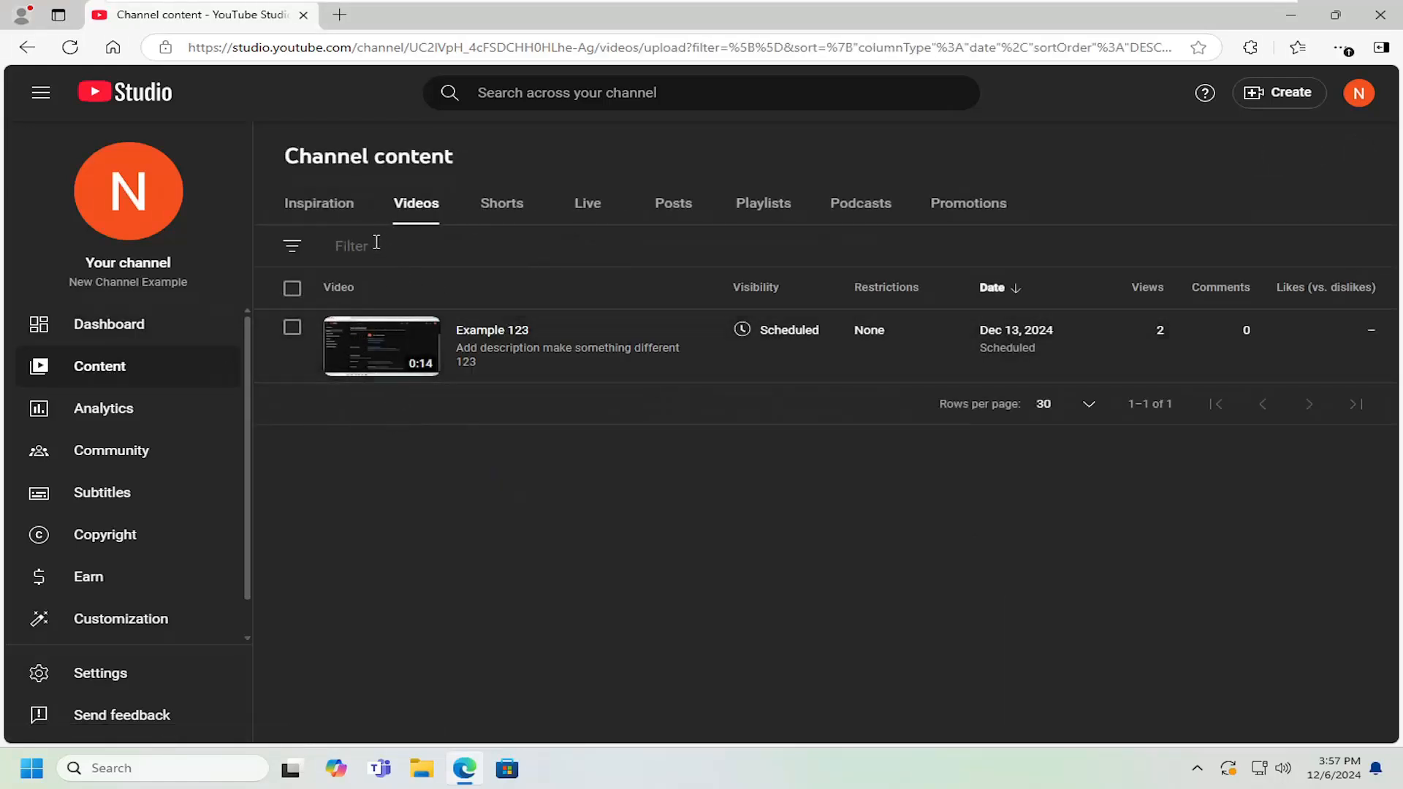
click(292, 245)
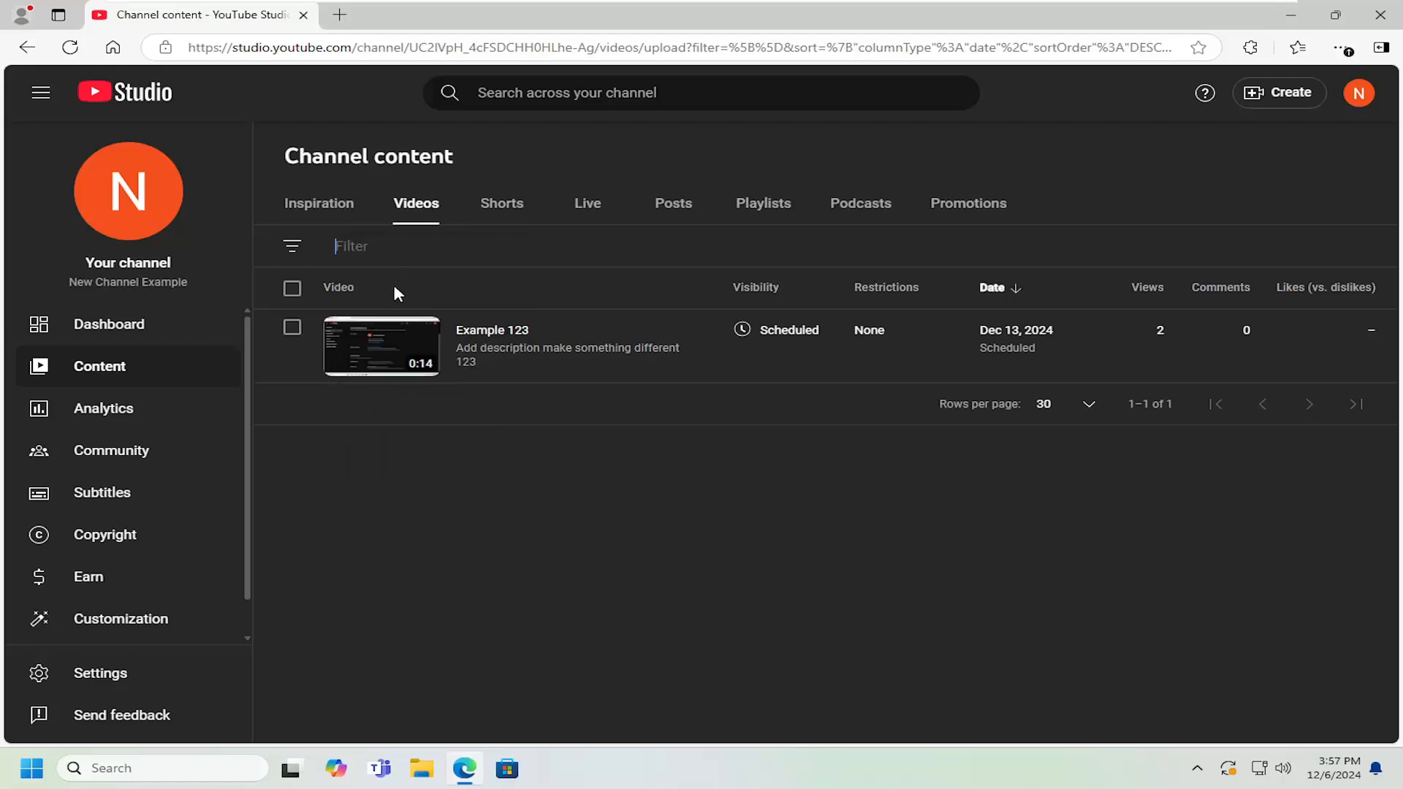
mouse_move(992, 288)
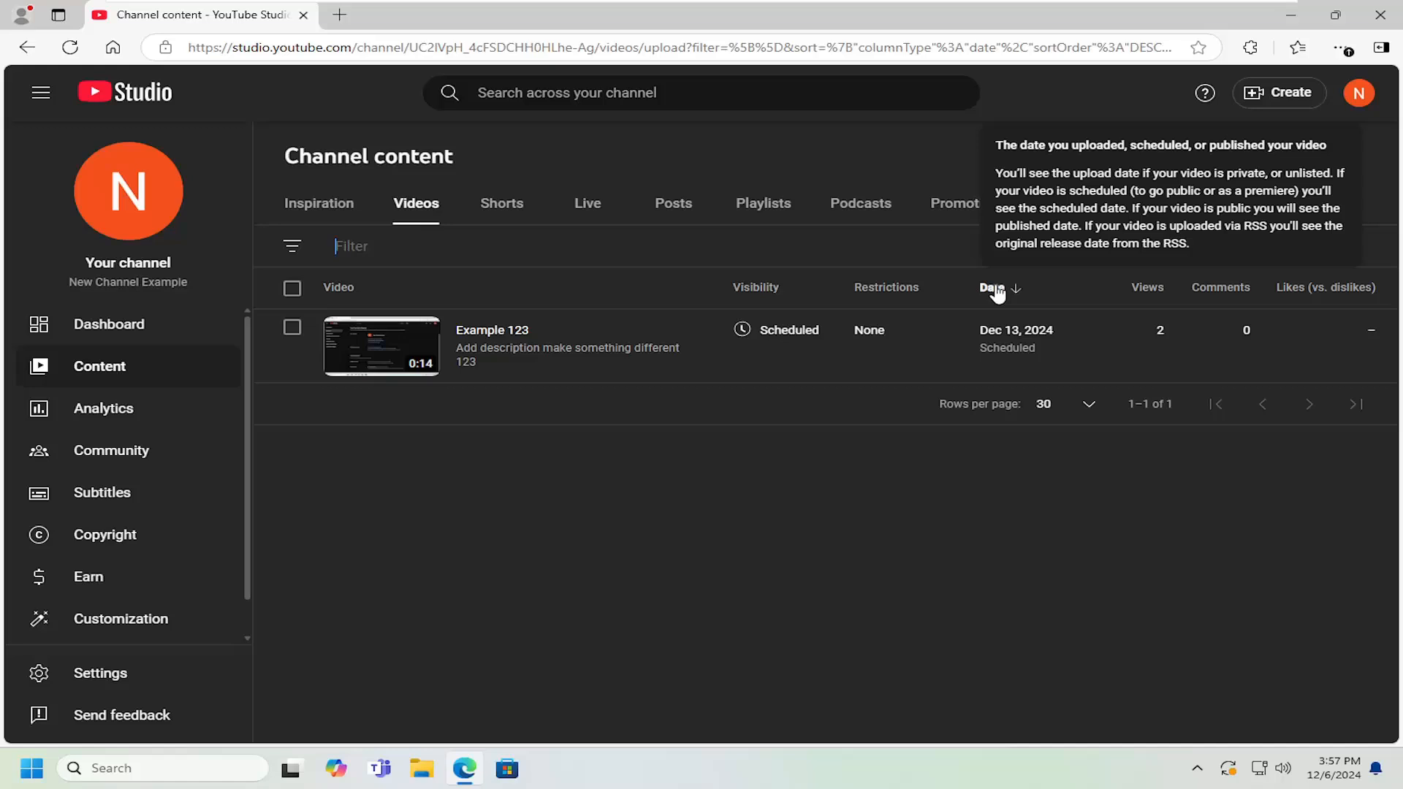
mouse_move(537, 501)
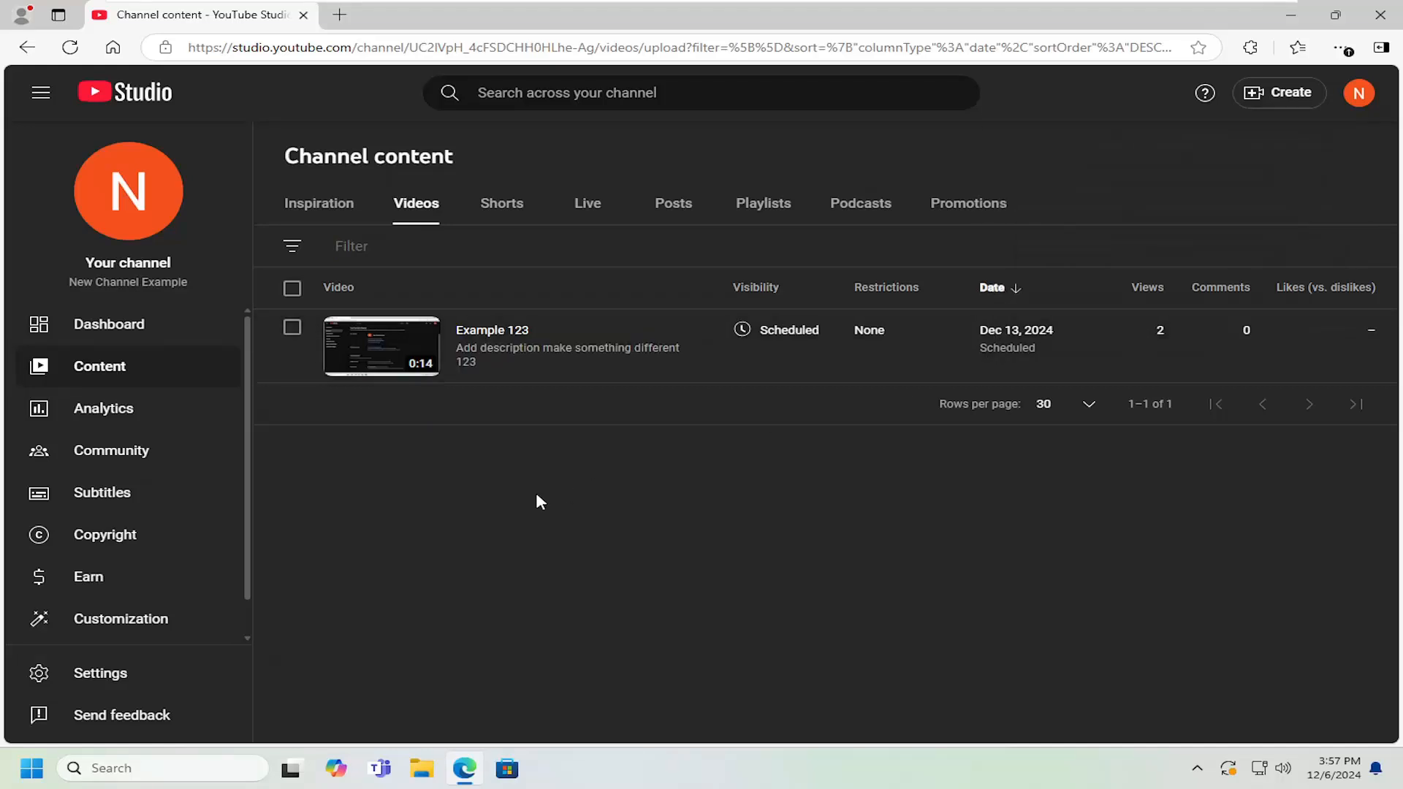
mouse_move(468, 359)
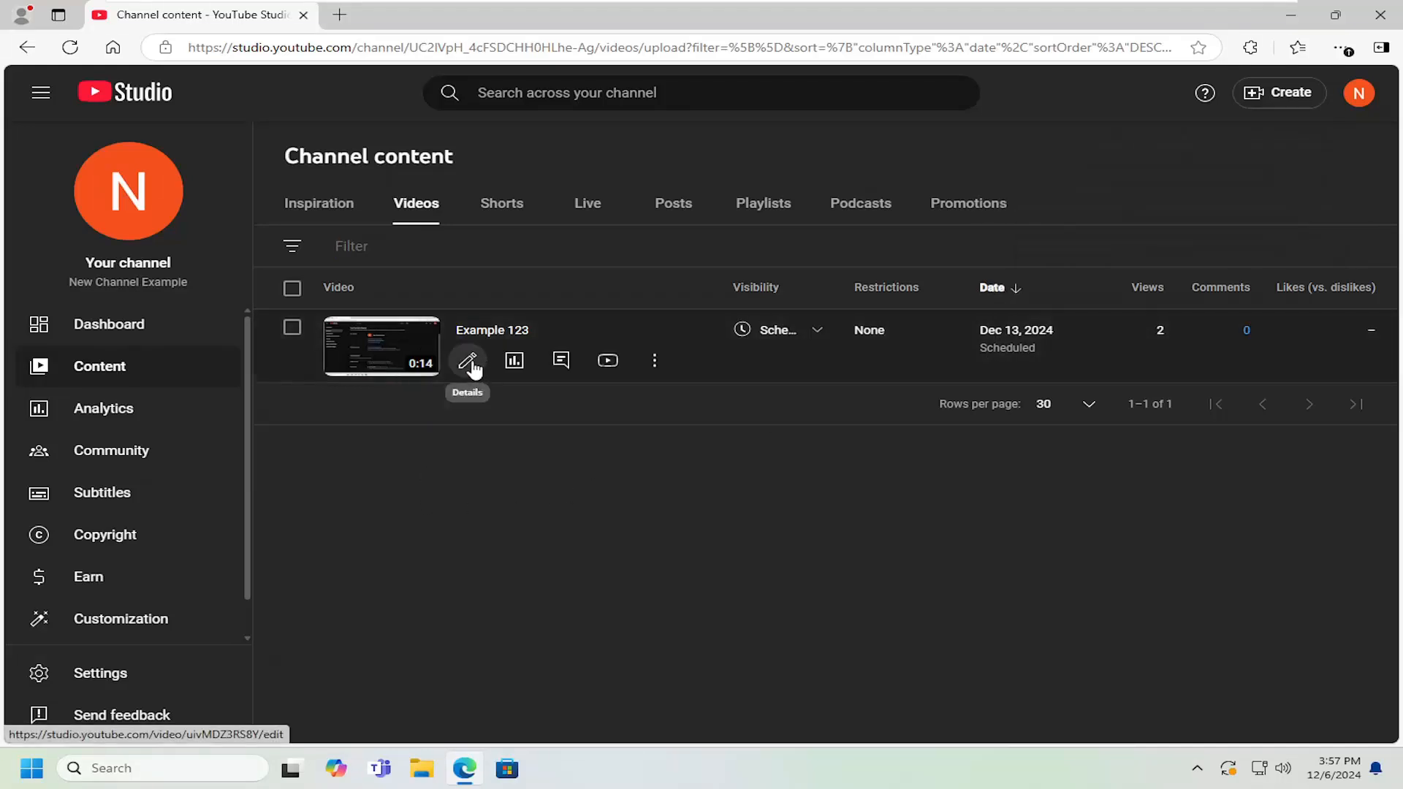
mouse_move(404, 371)
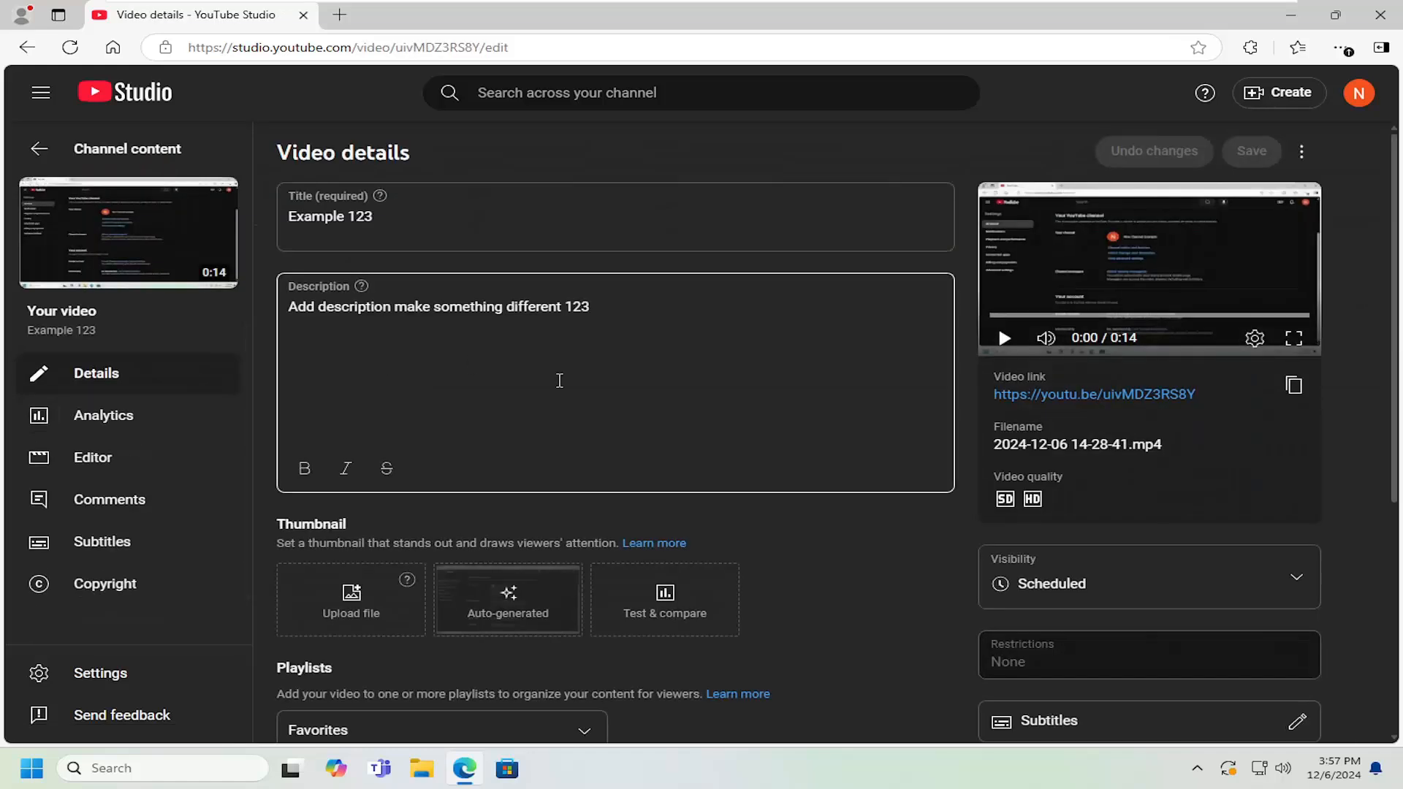
Step: Scroll the 'Example 123' details page down to the Comments and ratings settings
scroll(down, 3)
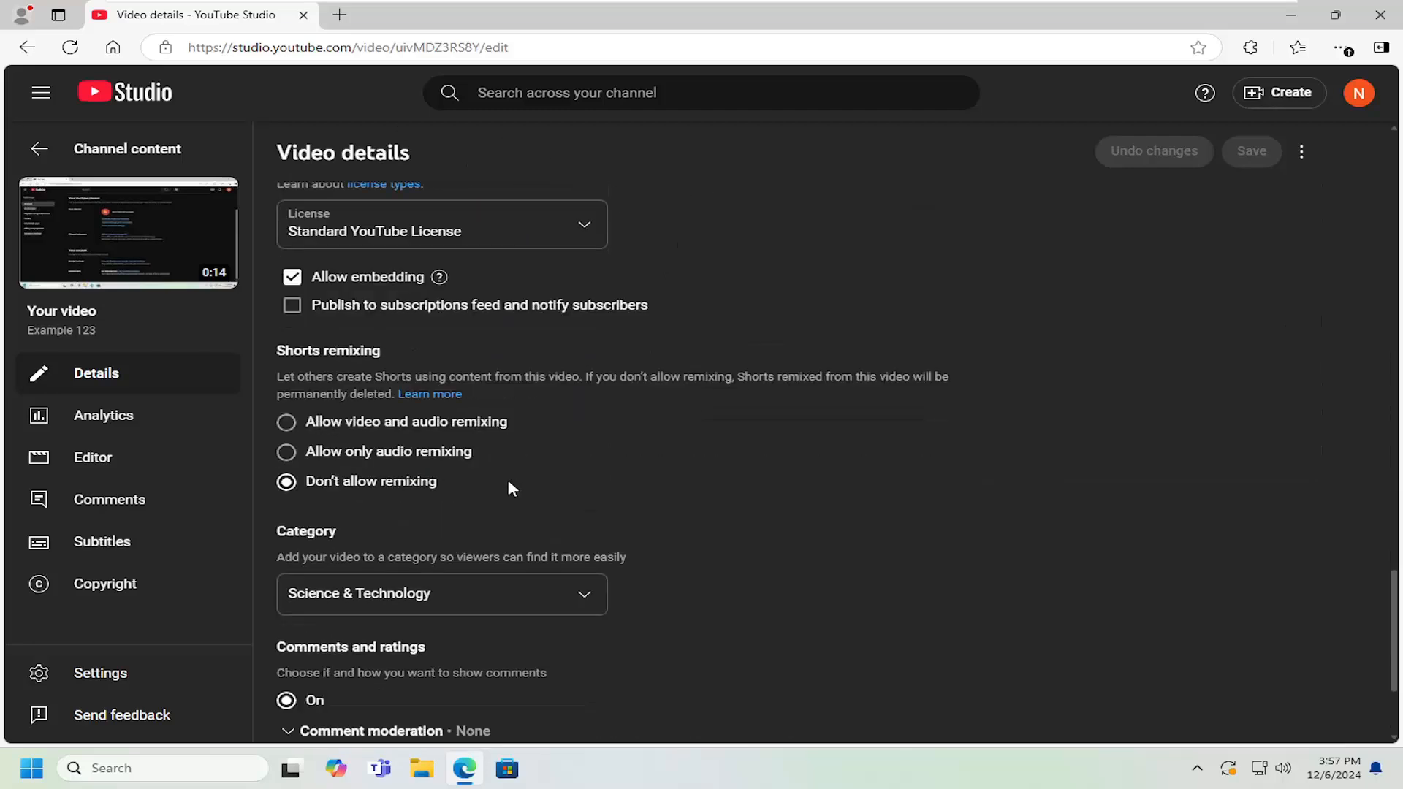
scroll(down, 3)
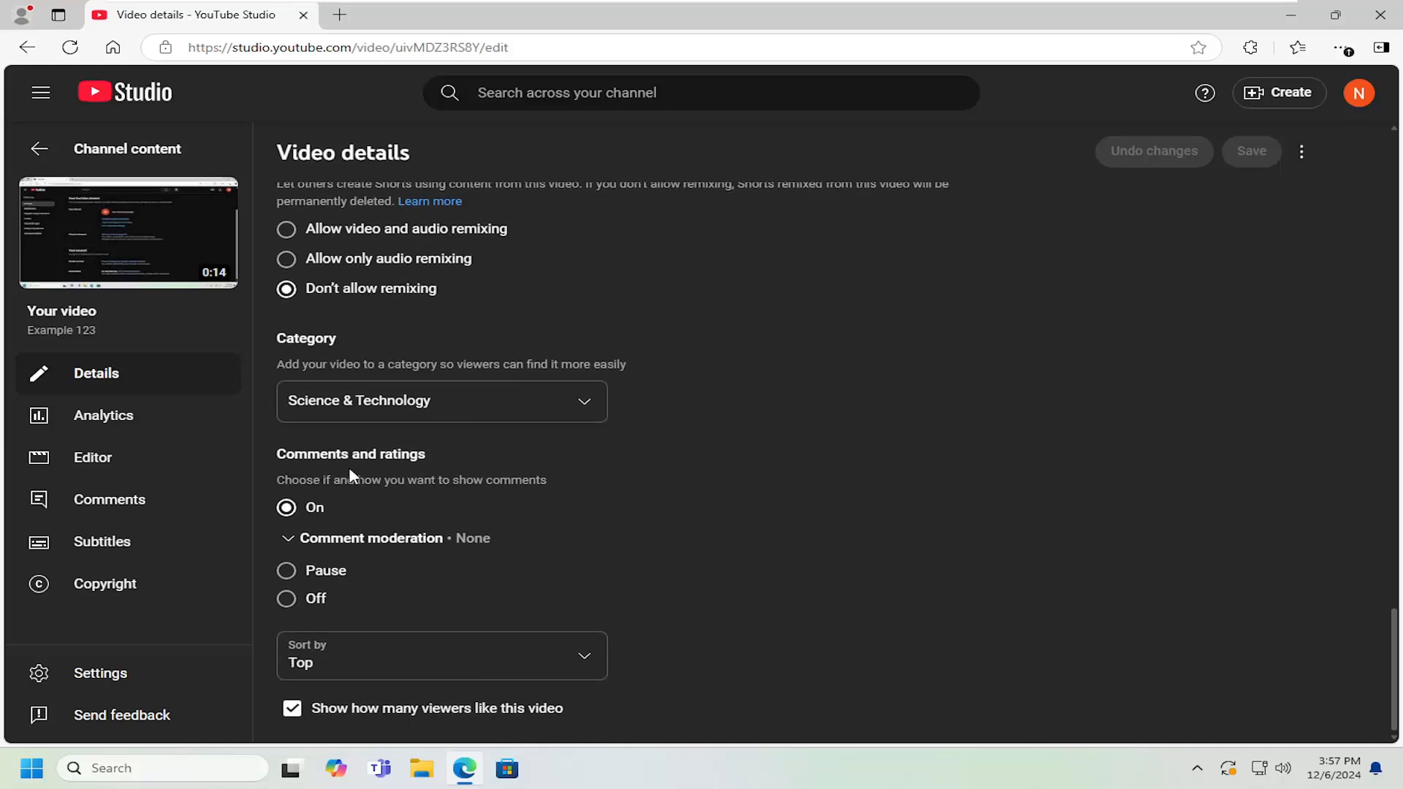
mouse_move(367, 478)
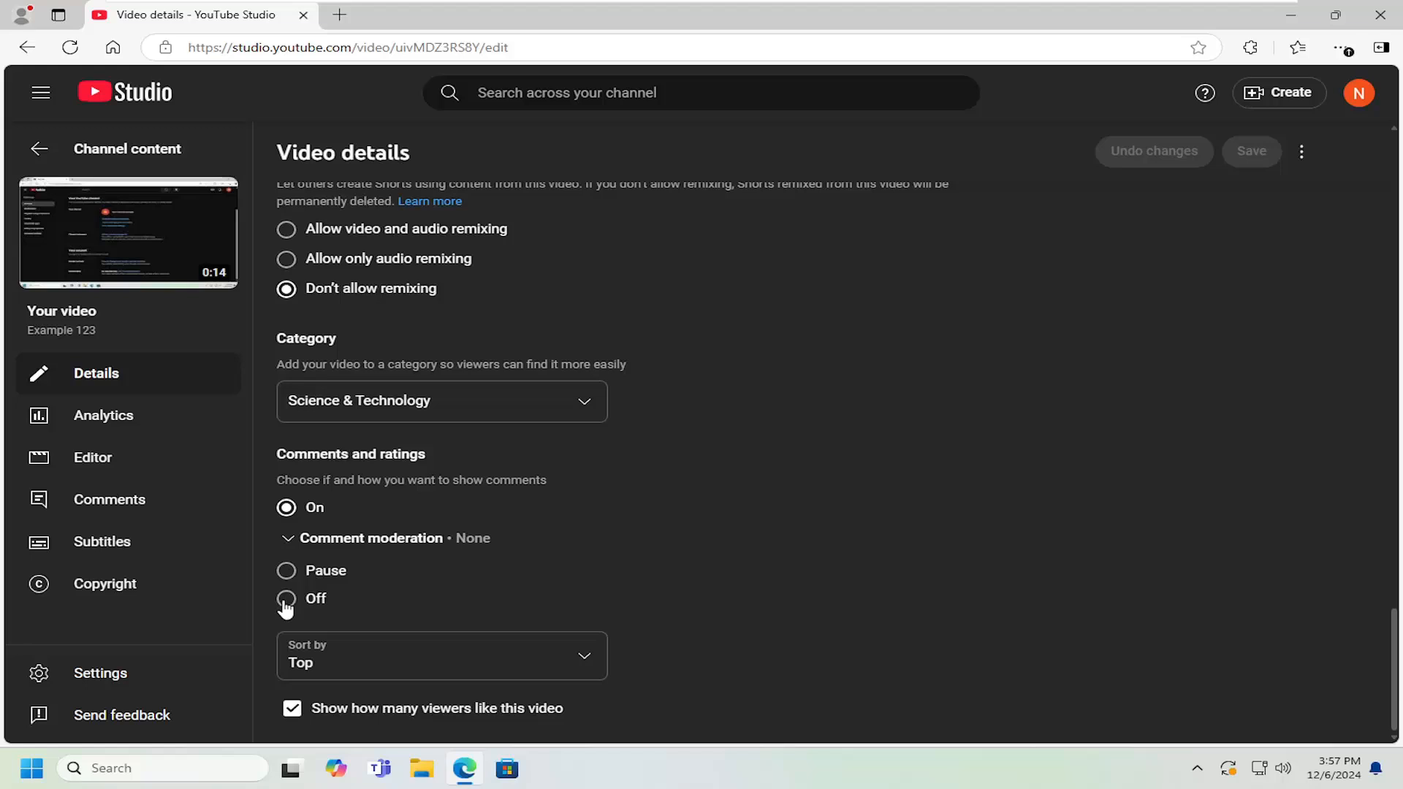
Step: Set comments for 'Example 123' to On with moderation set to Hold all
click(287, 598)
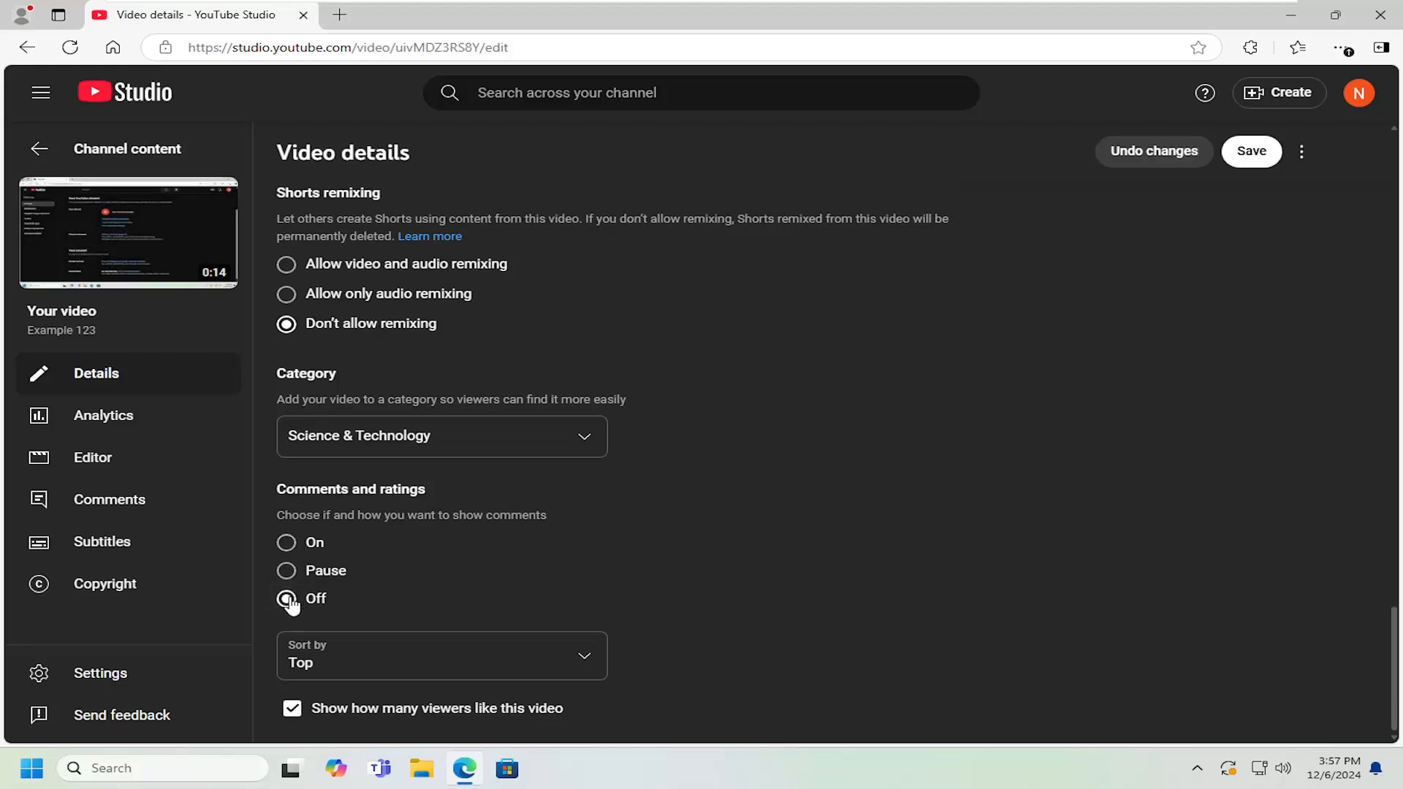
click(286, 542)
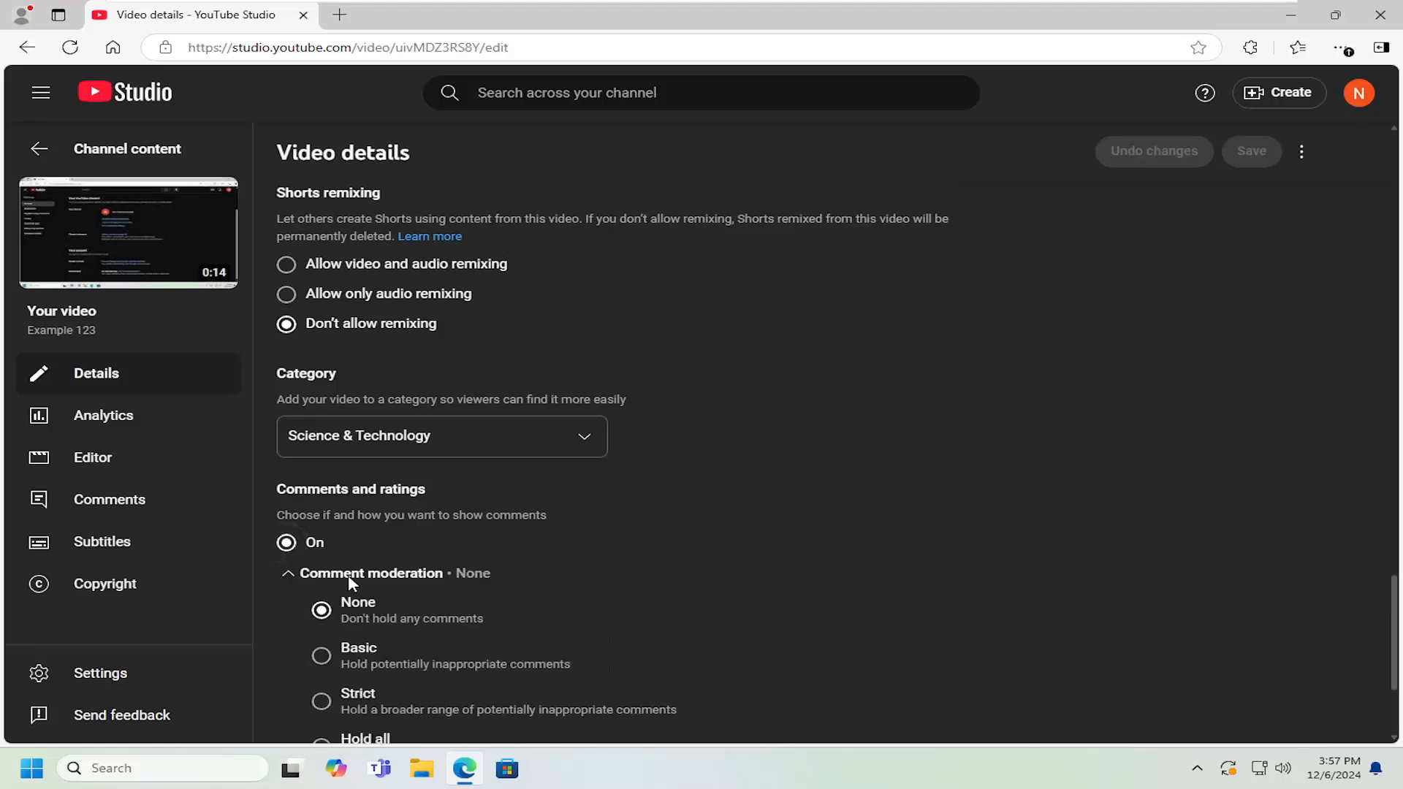
click(320, 573)
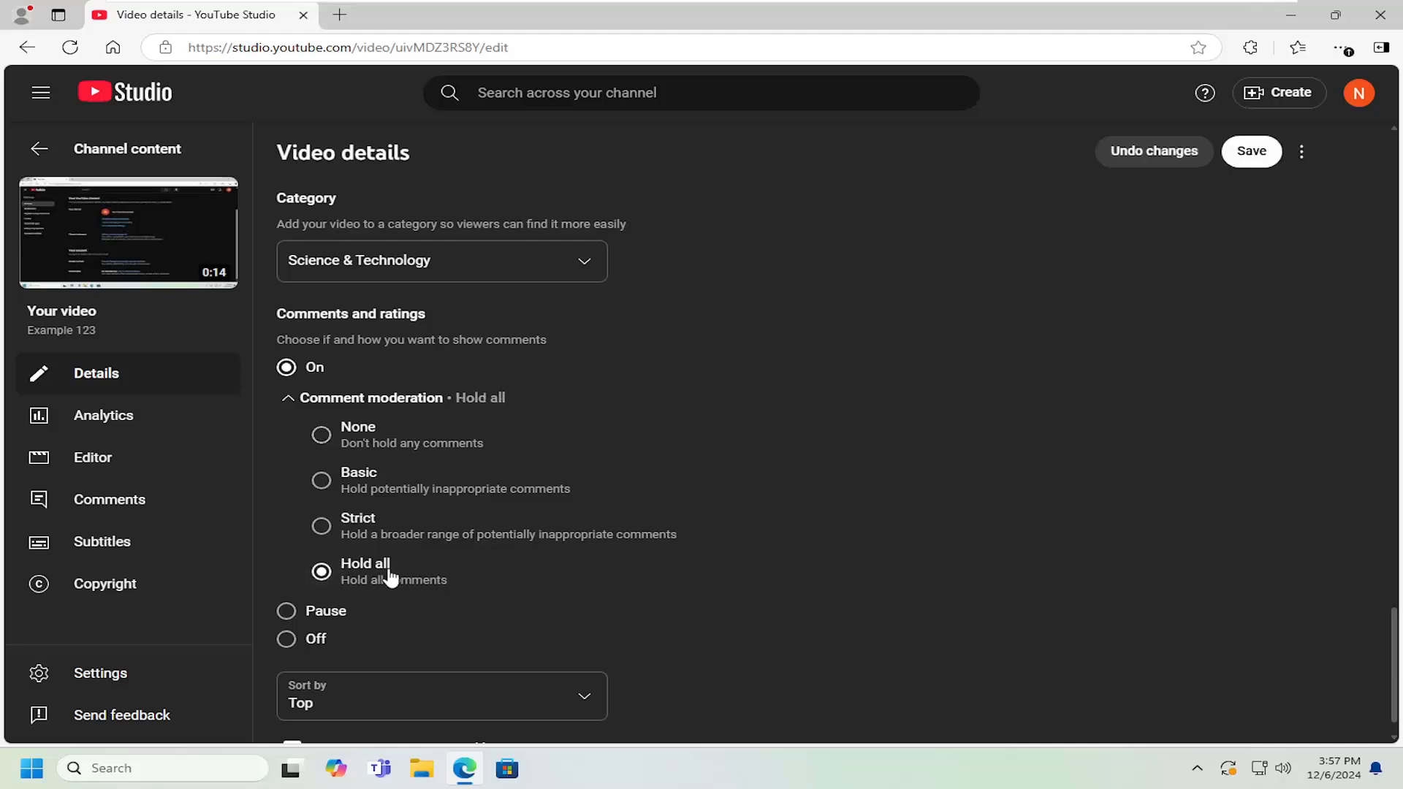
mouse_move(299, 418)
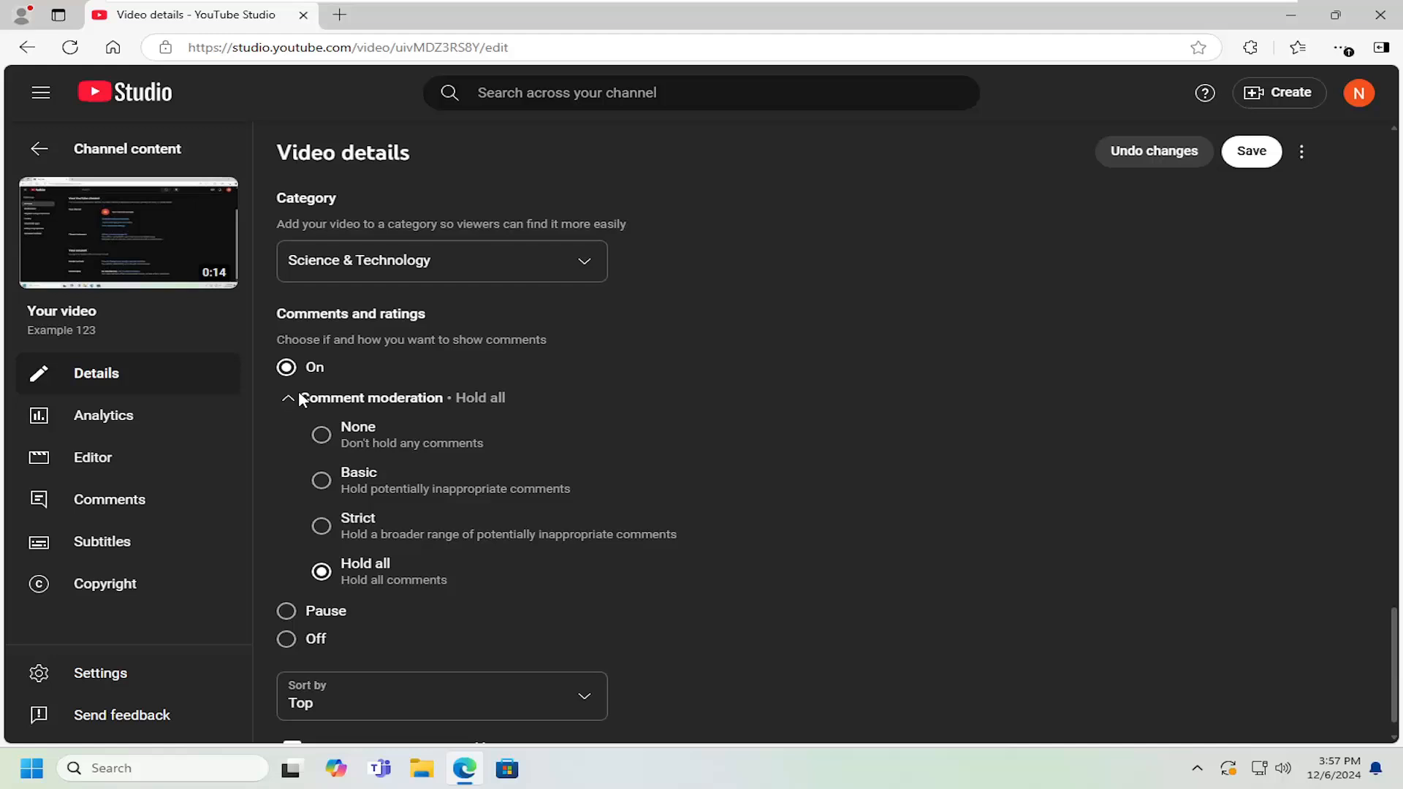
mouse_move(304, 653)
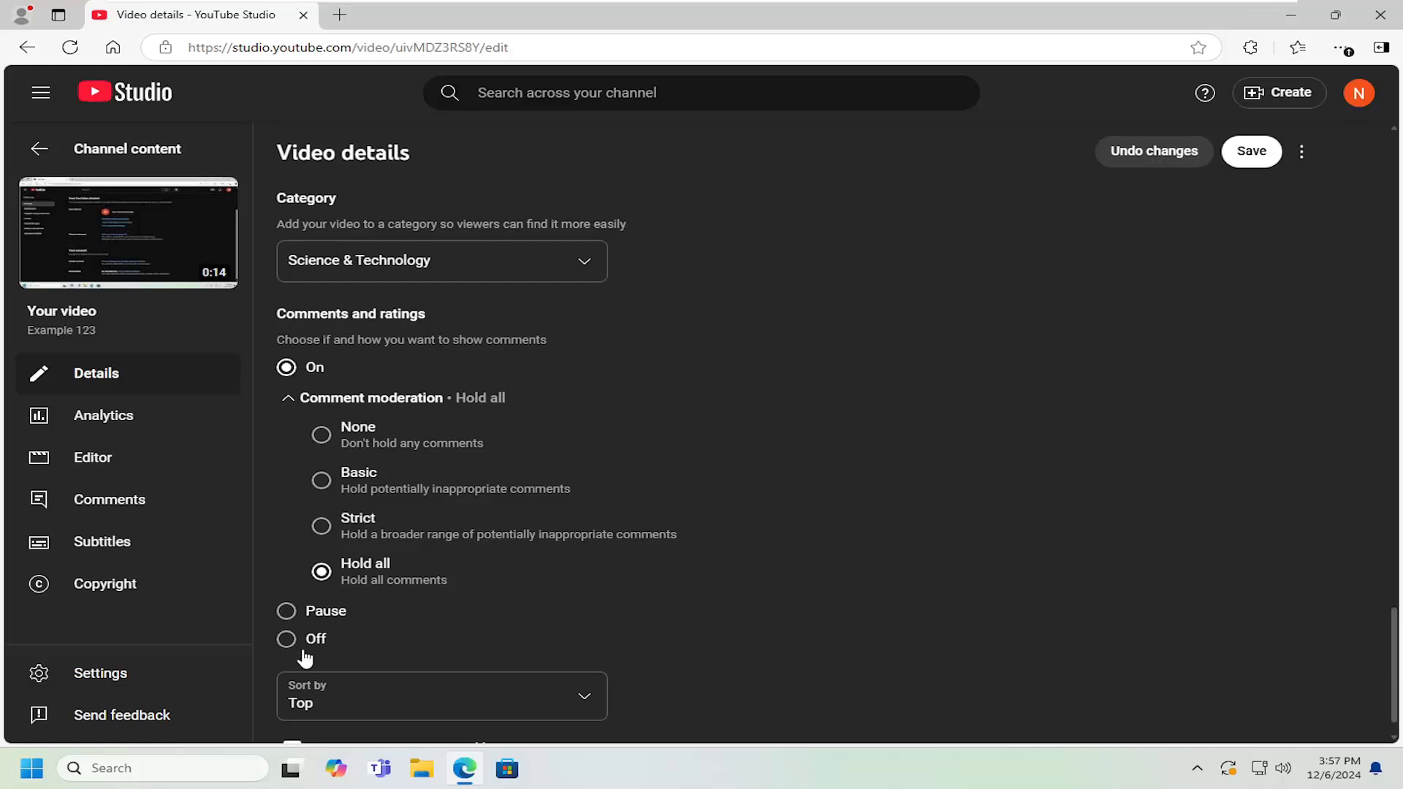
mouse_move(324, 680)
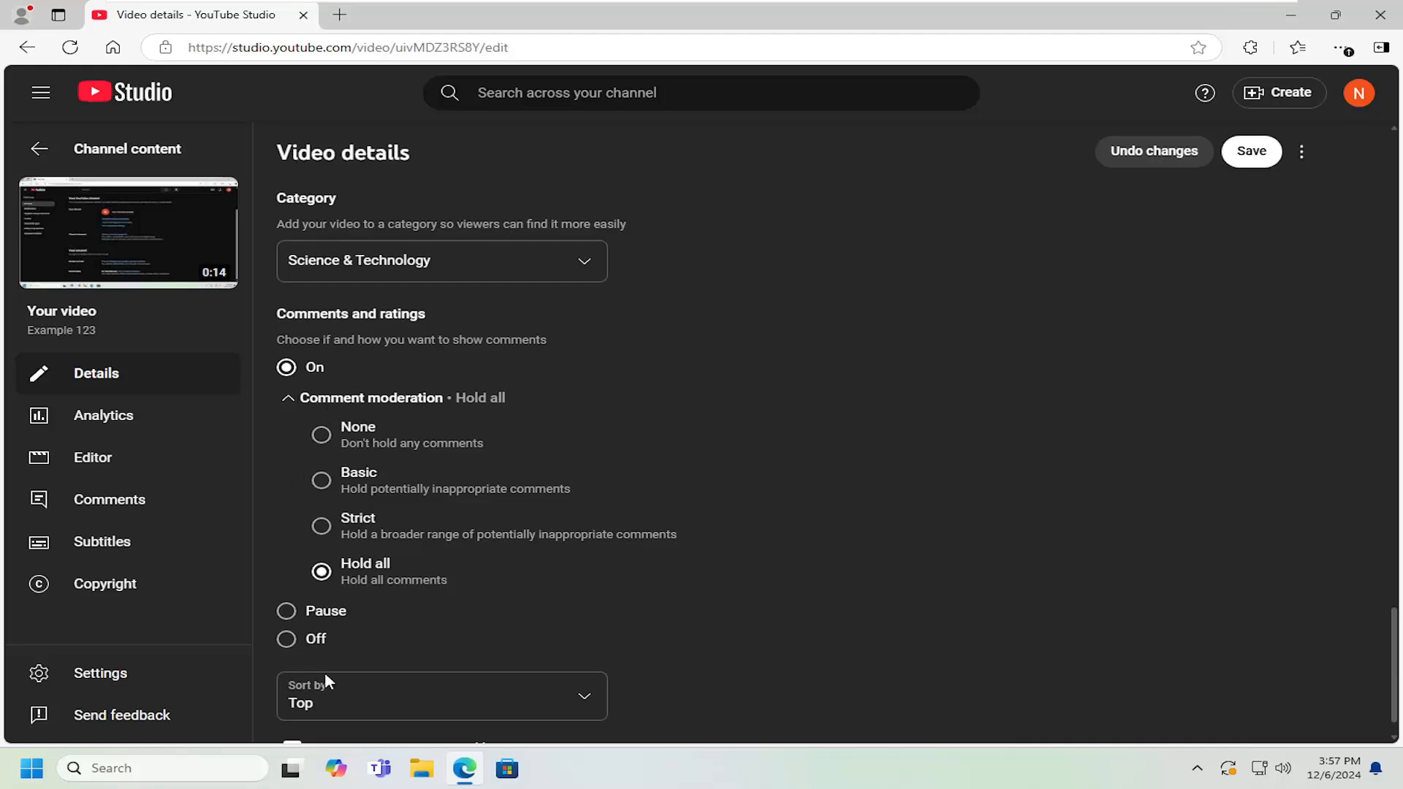
click(287, 610)
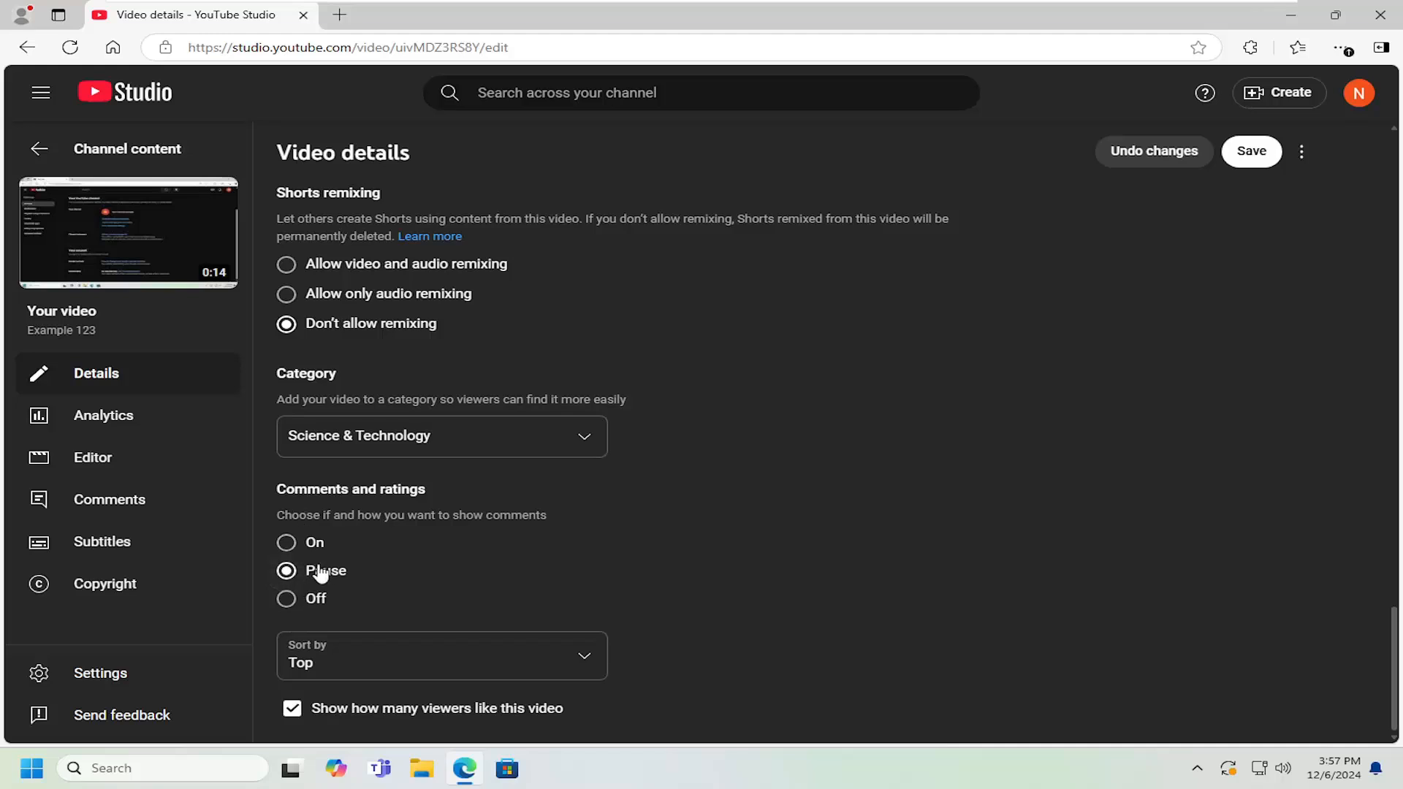
mouse_move(331, 570)
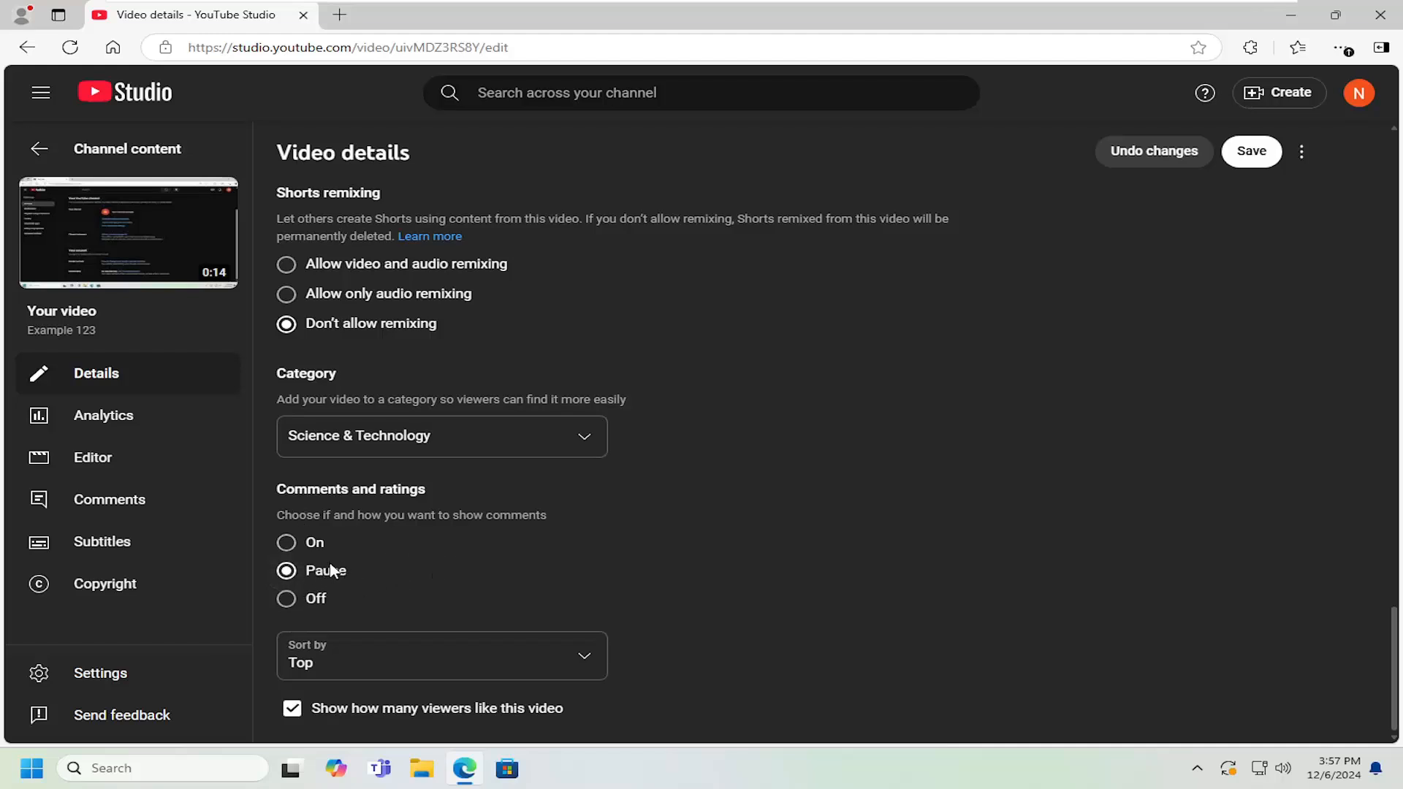
click(286, 542)
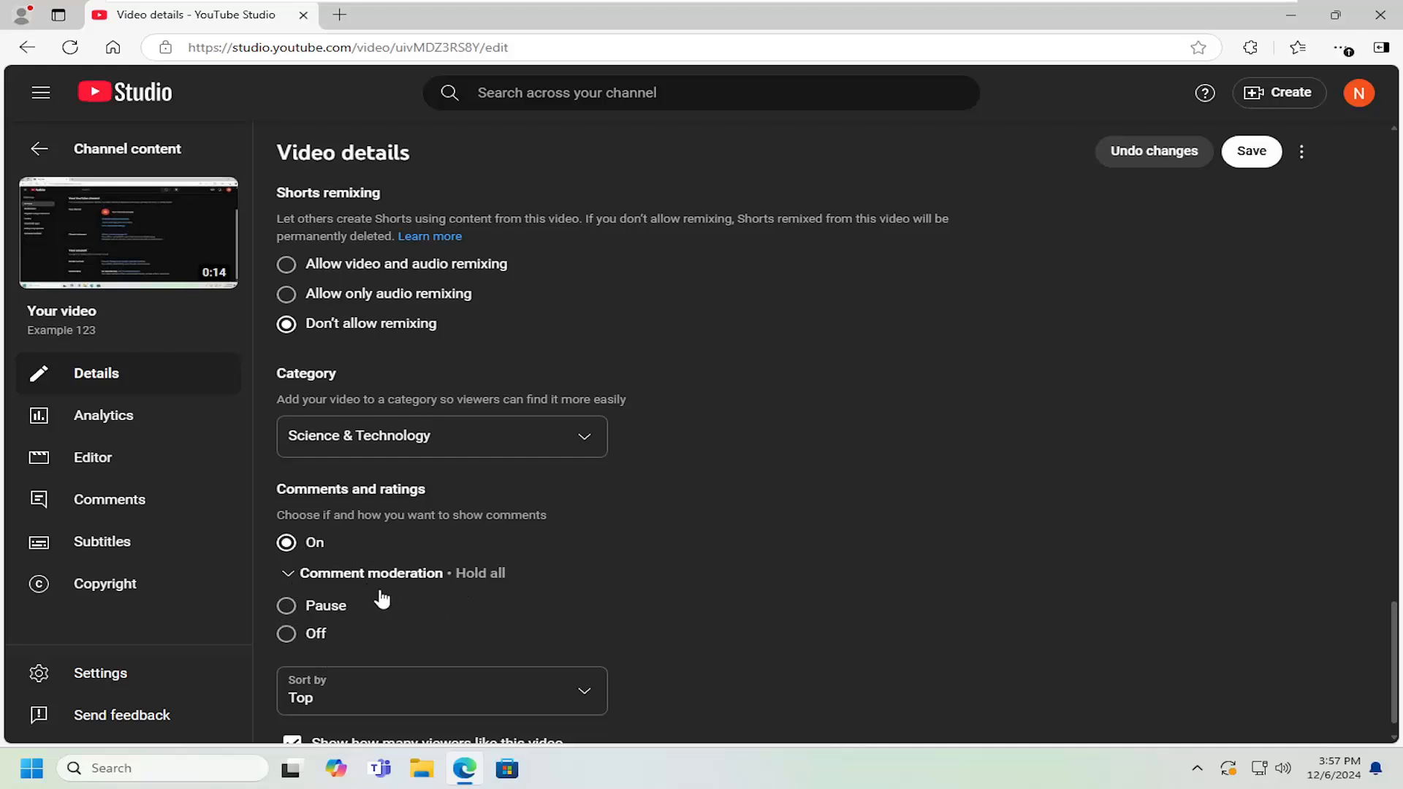
mouse_move(375, 566)
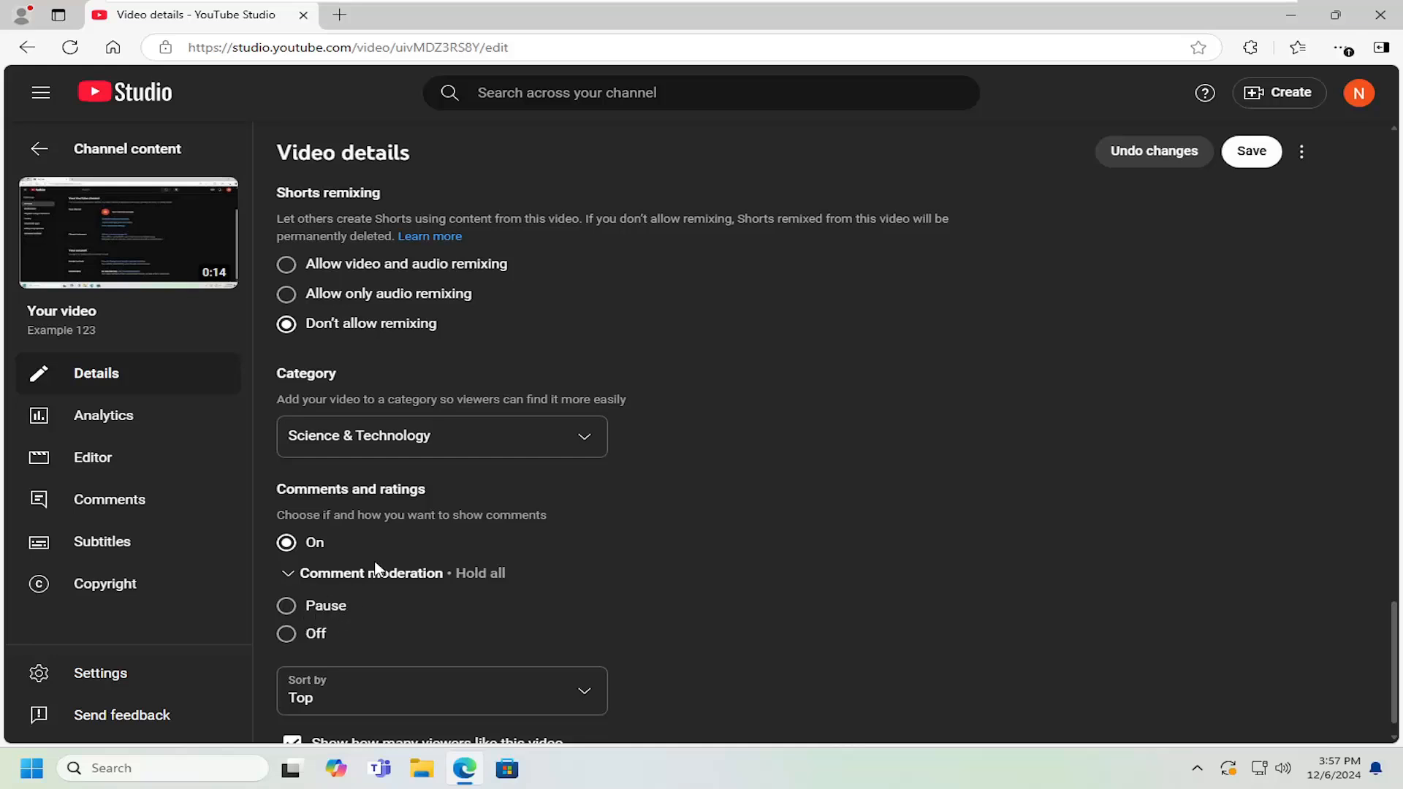
mouse_move(472, 557)
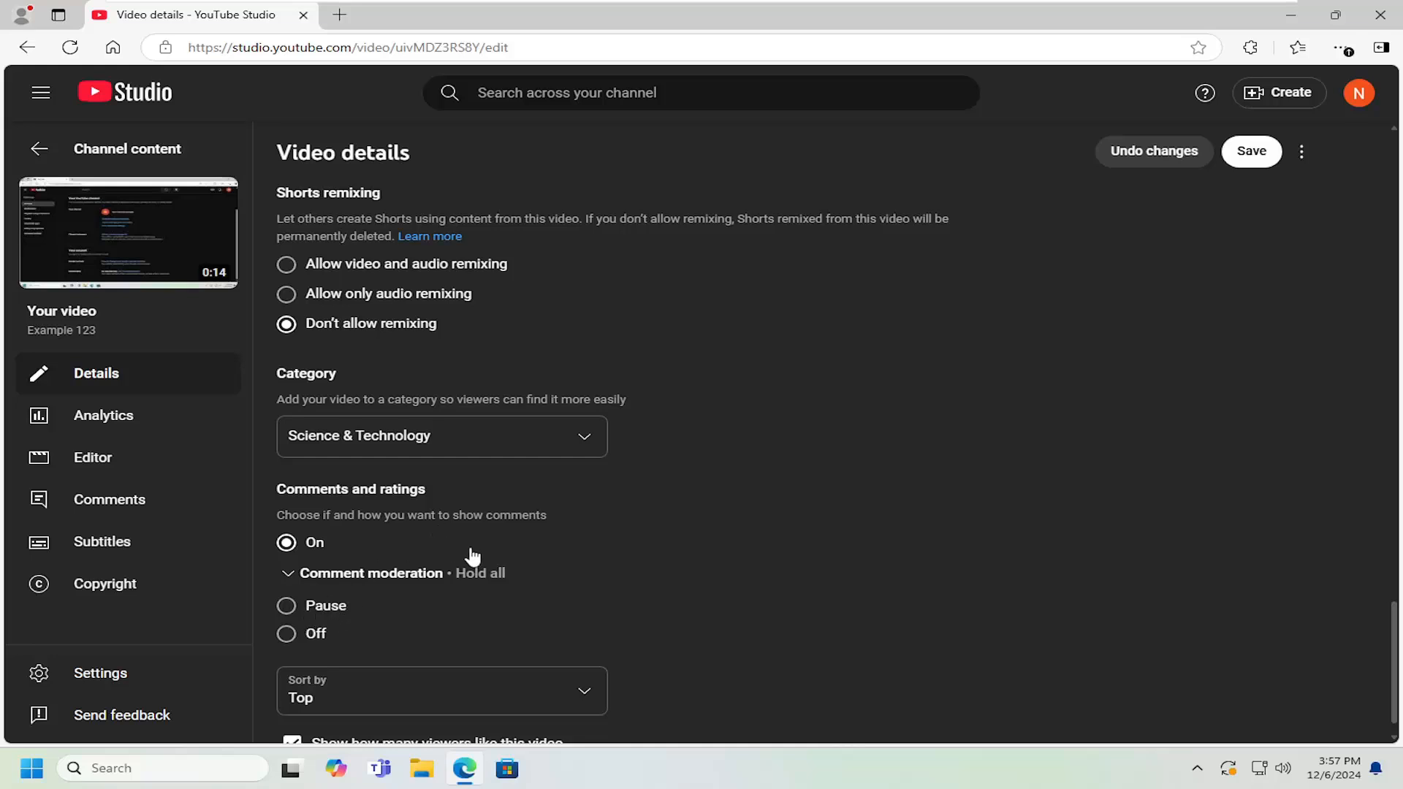
scroll(down, 3)
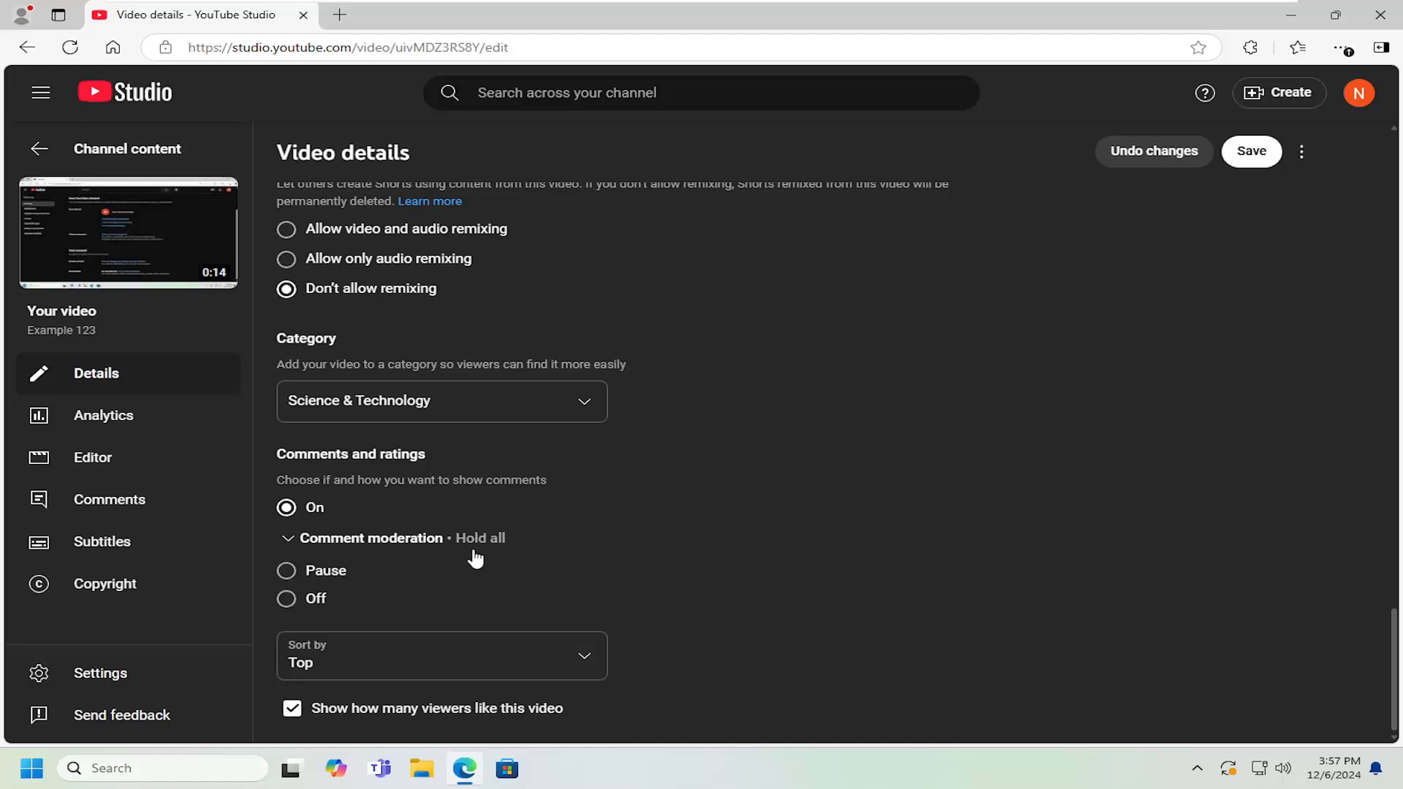
mouse_move(333, 708)
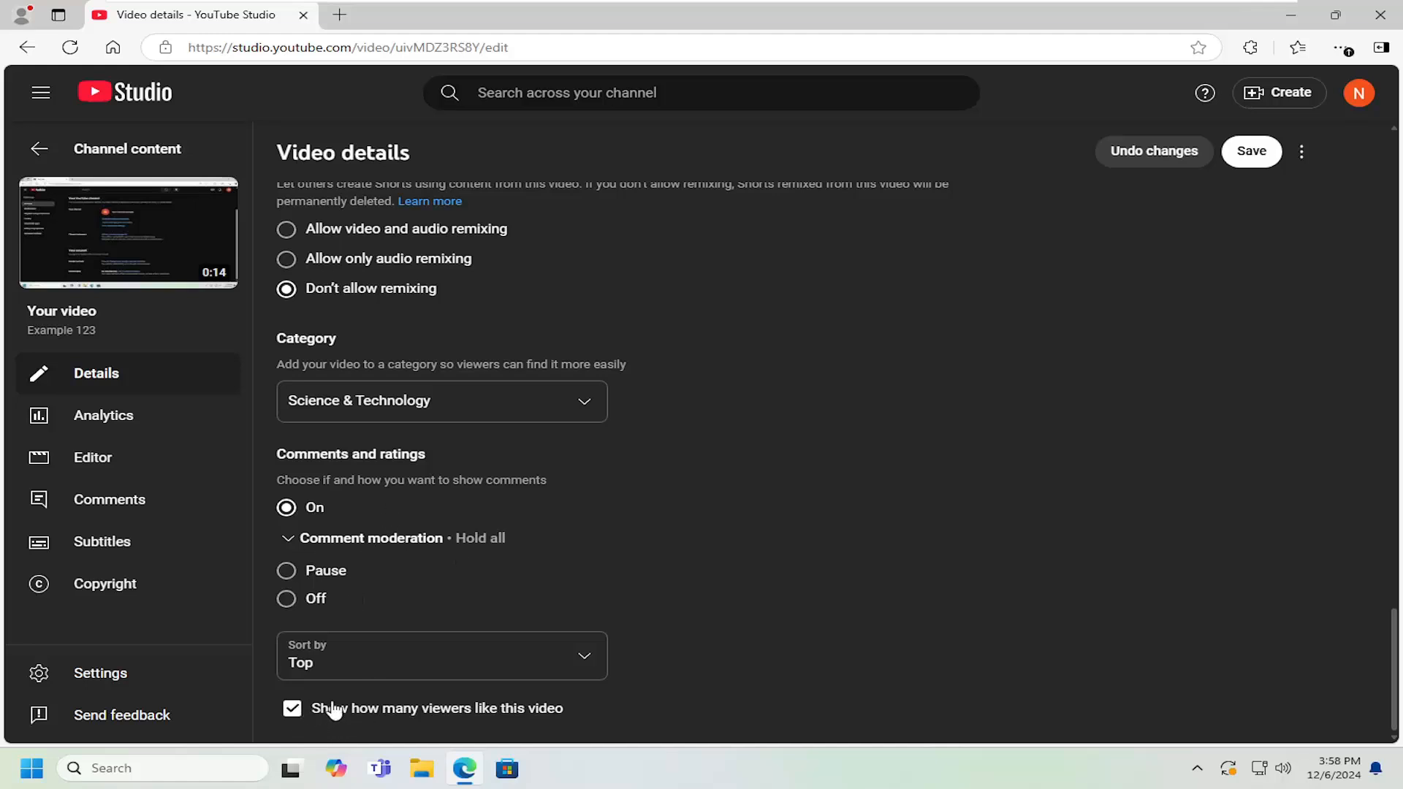
mouse_move(414, 716)
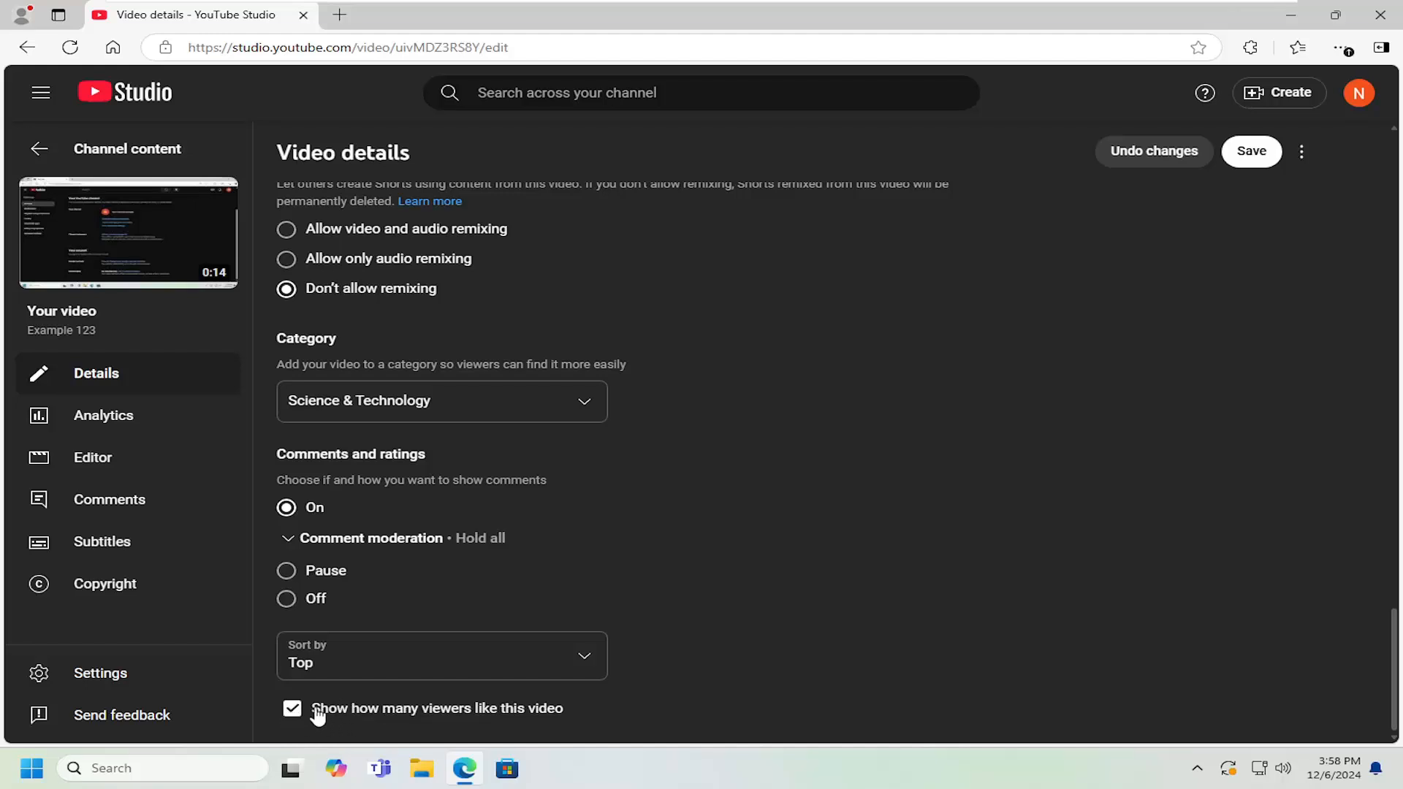
Step: Save the 'Example 123' comment settings and go back to Channel content
click(291, 708)
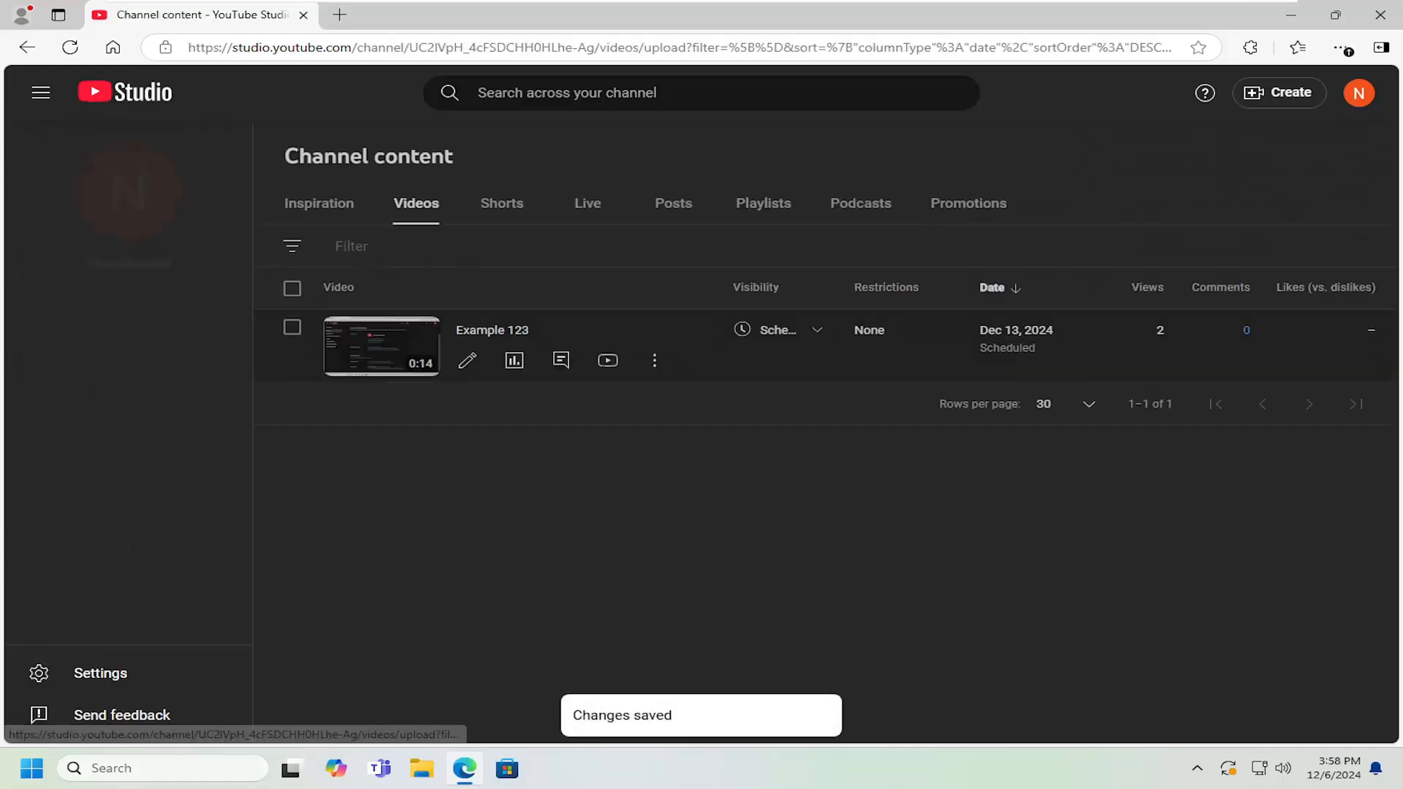
click(41, 92)
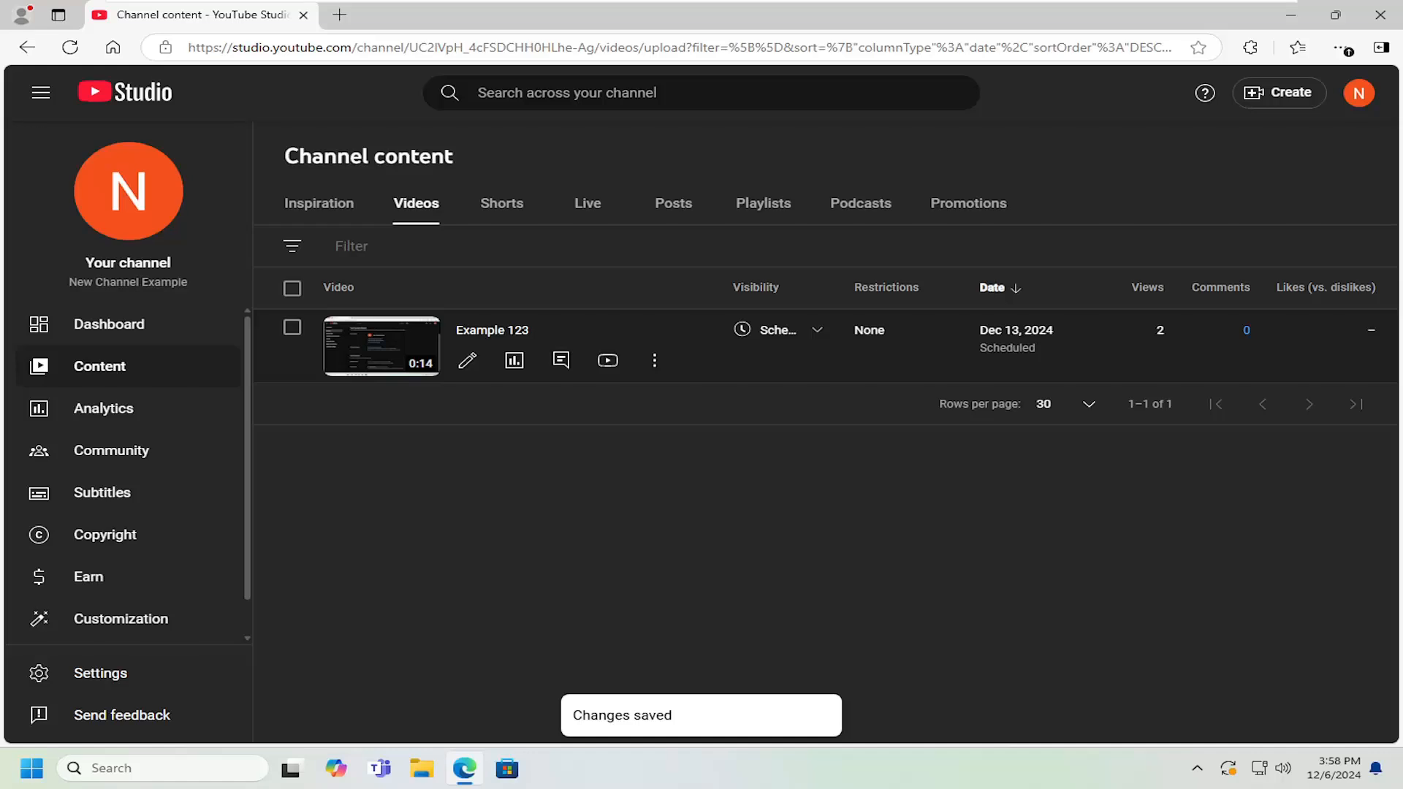